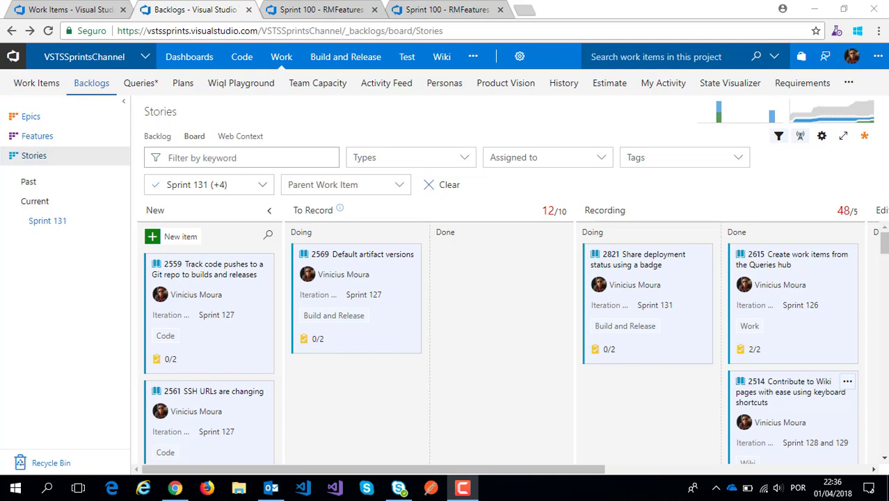
{"action": "mouse_move", "coordinate": [843, 391]}
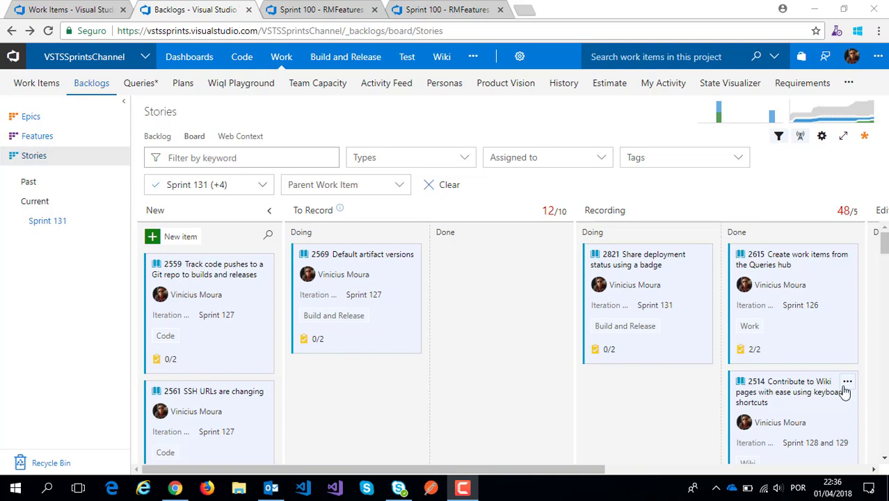
View the build definition, then the Sprint 100 release's Dev and Prod badge links under Integrations
{"action": "left_click", "coordinate": [320, 9]}
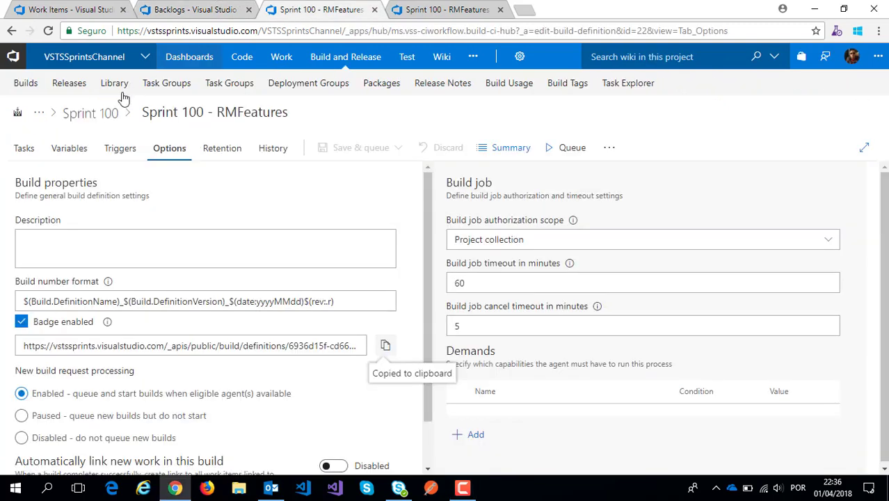
{"action": "mouse_move", "coordinate": [96, 131]}
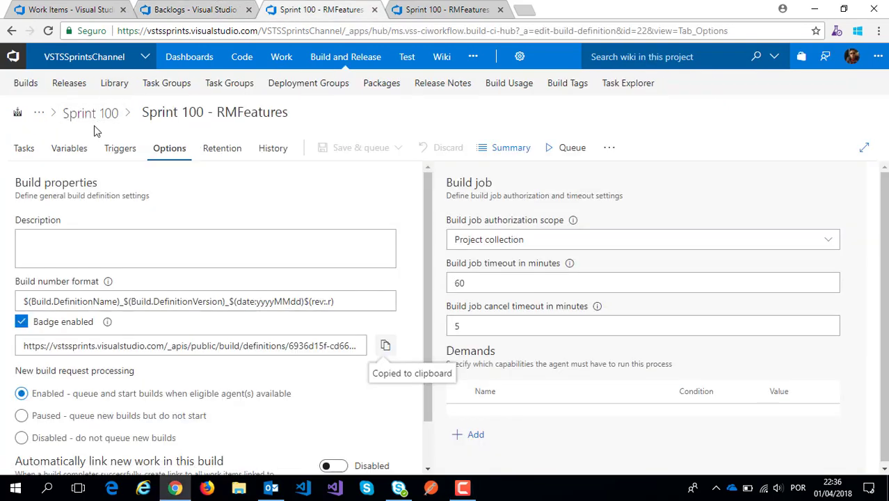
{"action": "left_click", "coordinate": [445, 9]}
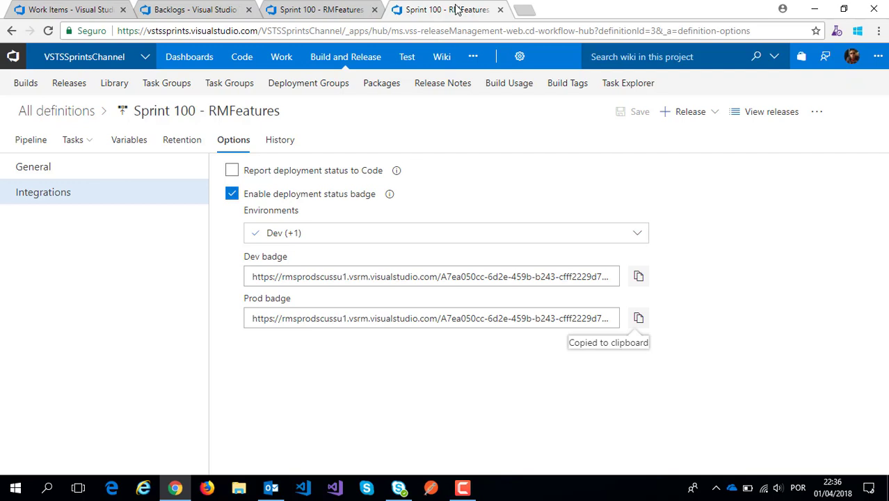
{"action": "left_click", "coordinate": [445, 9]}
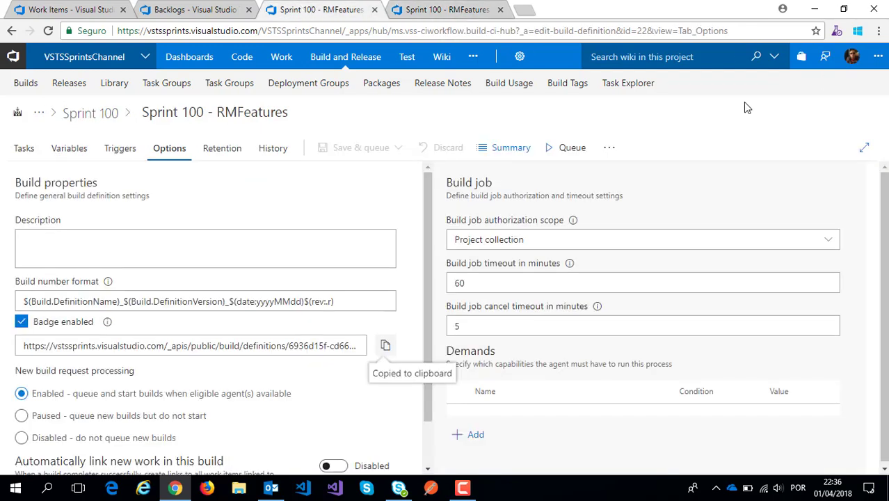
{"action": "mouse_move", "coordinate": [421, 233]}
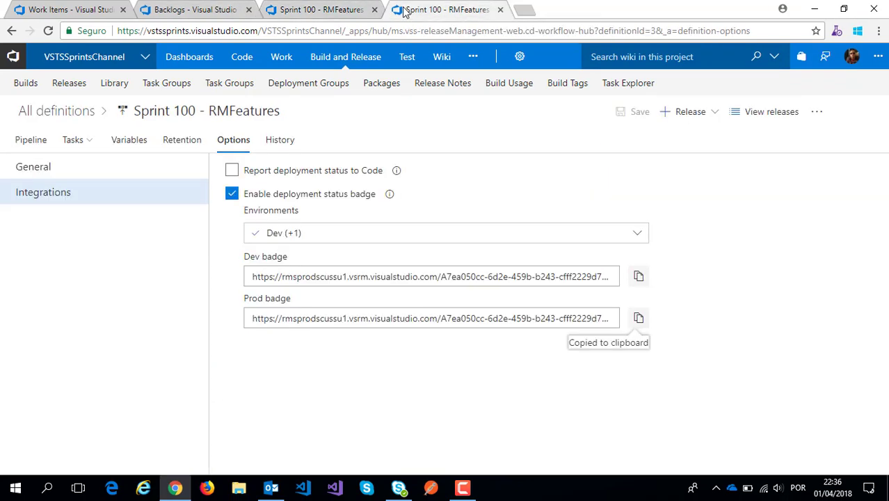
{"action": "mouse_move", "coordinate": [771, 225]}
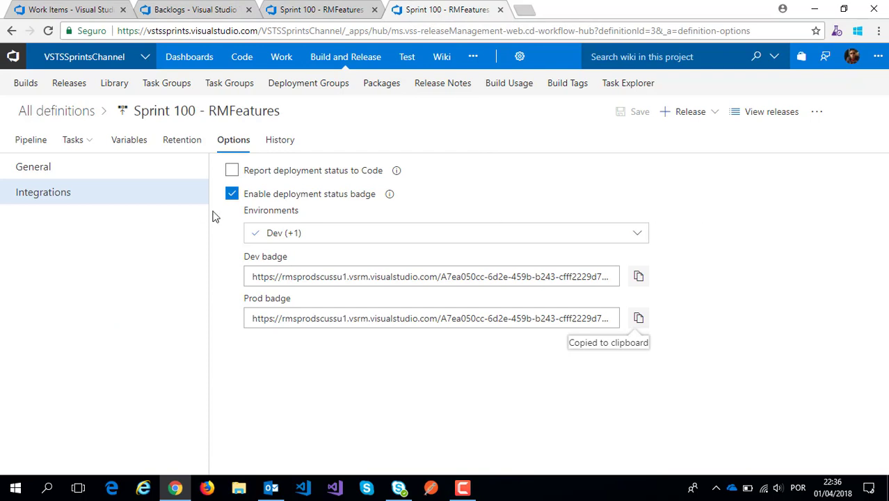
{"action": "left_click", "coordinate": [32, 139]}
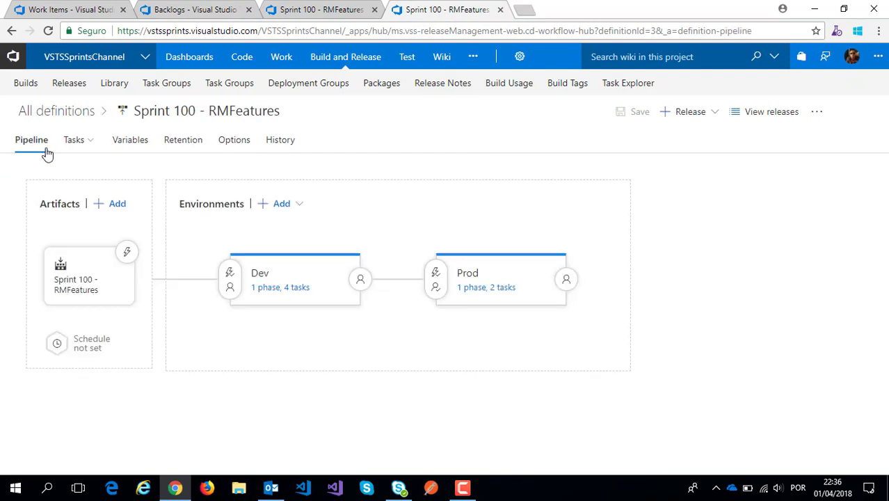
{"action": "mouse_move", "coordinate": [234, 140]}
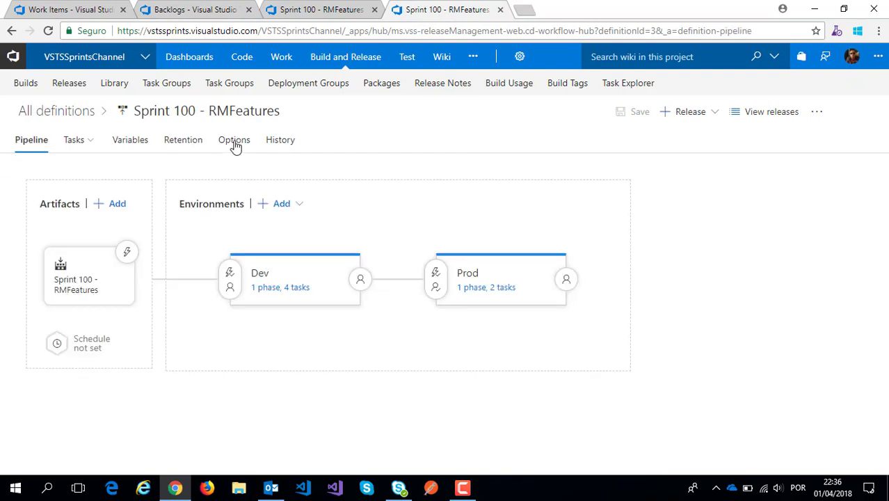
{"action": "left_click", "coordinate": [233, 139]}
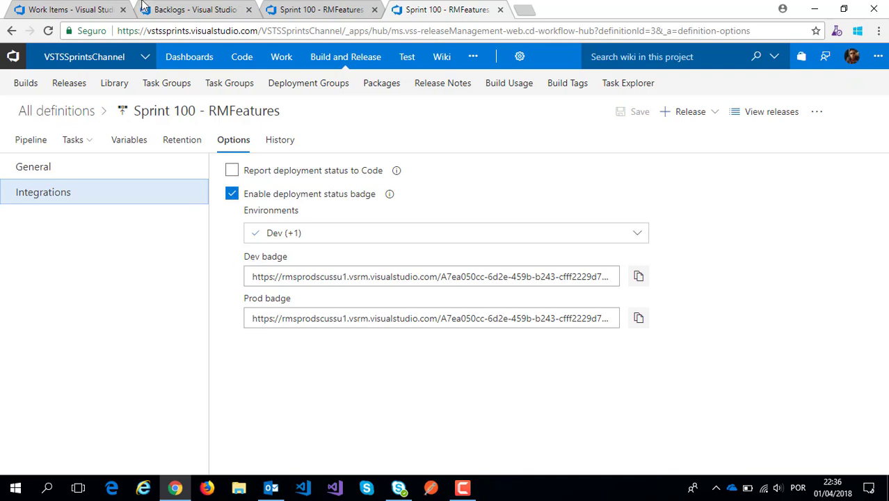
{"action": "mouse_move", "coordinate": [195, 9]}
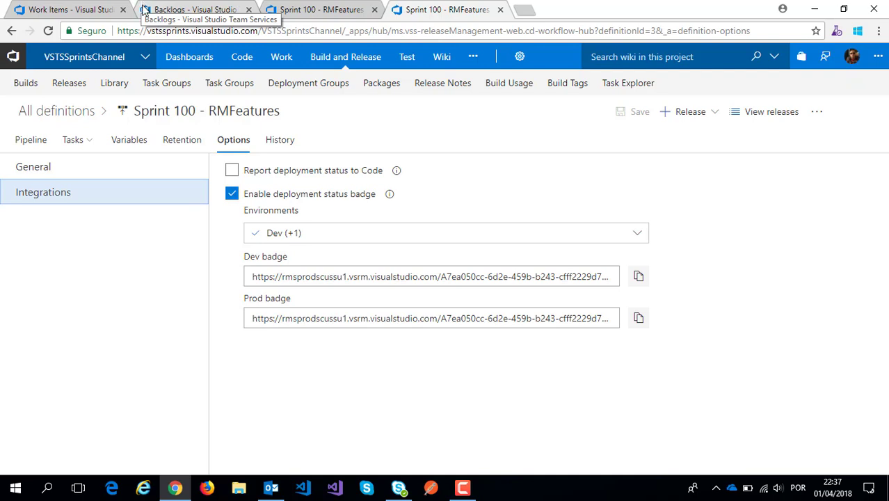
{"action": "mouse_move", "coordinate": [441, 56]}
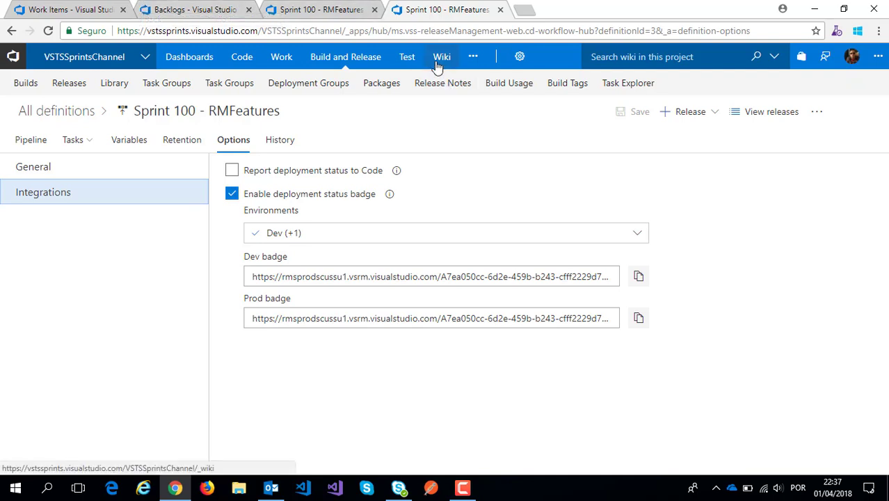
Open the project wiki in a new tab and start a page titled 'Pipeline status to VSTS Sprints Channel'
{"action": "left_click", "coordinate": [442, 56]}
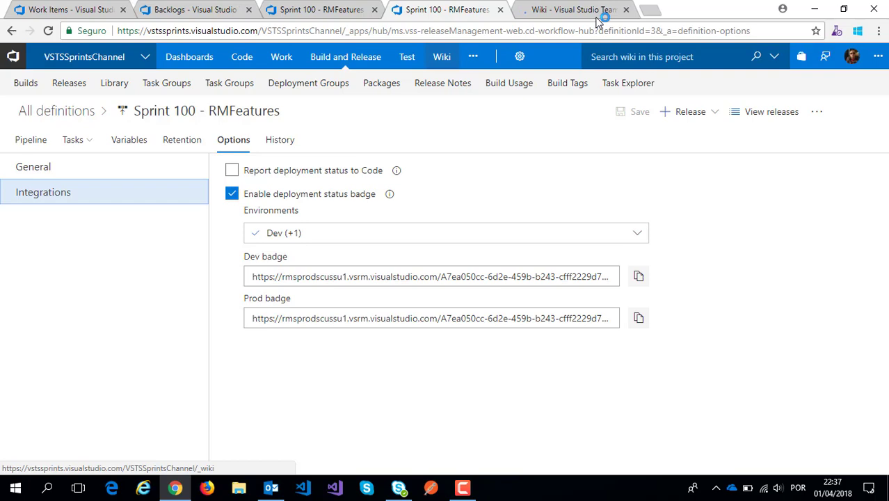
{"action": "left_click", "coordinate": [571, 9]}
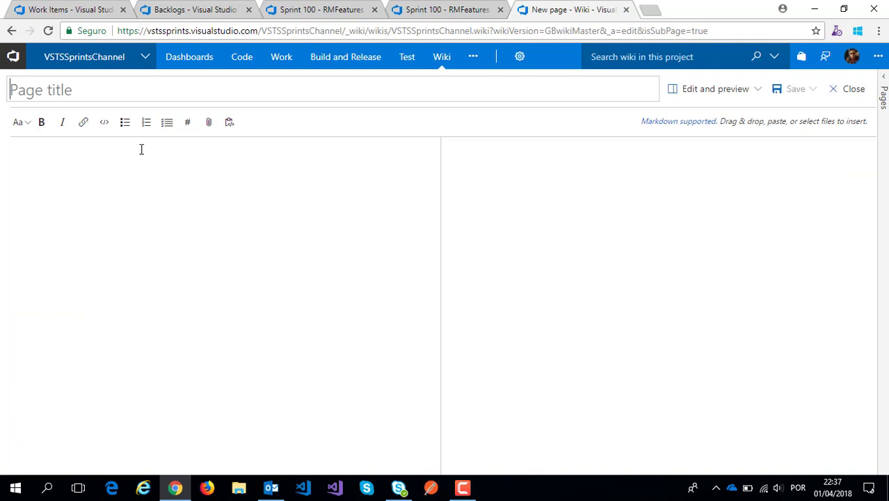
{"action": "type", "text": "Pip"}
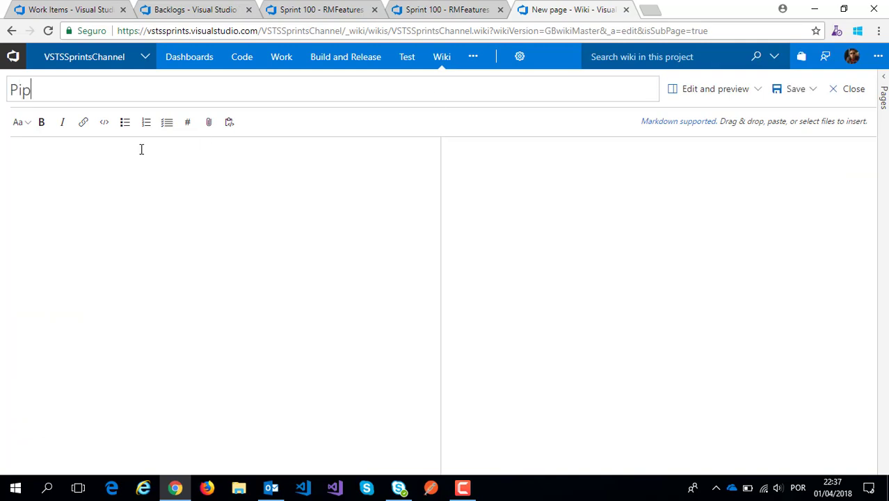
{"action": "type", "text": "eline status to"}
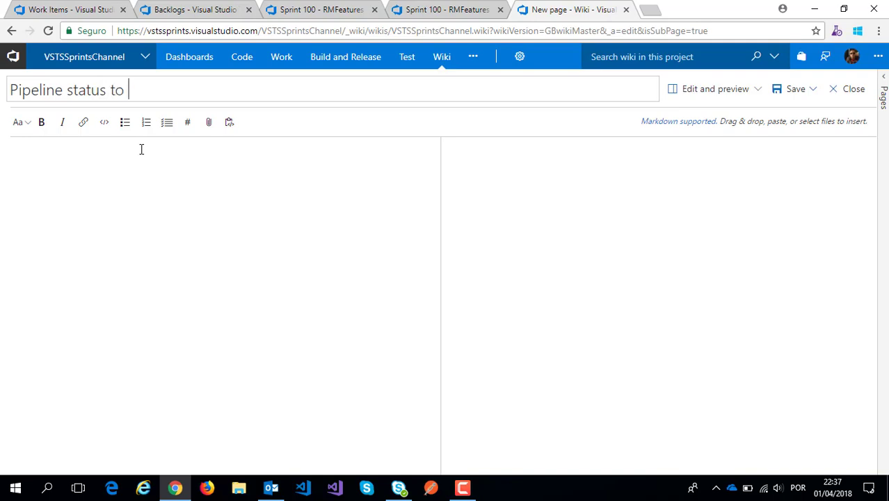
{"action": "type", "text": "VSTS Sprints C"}
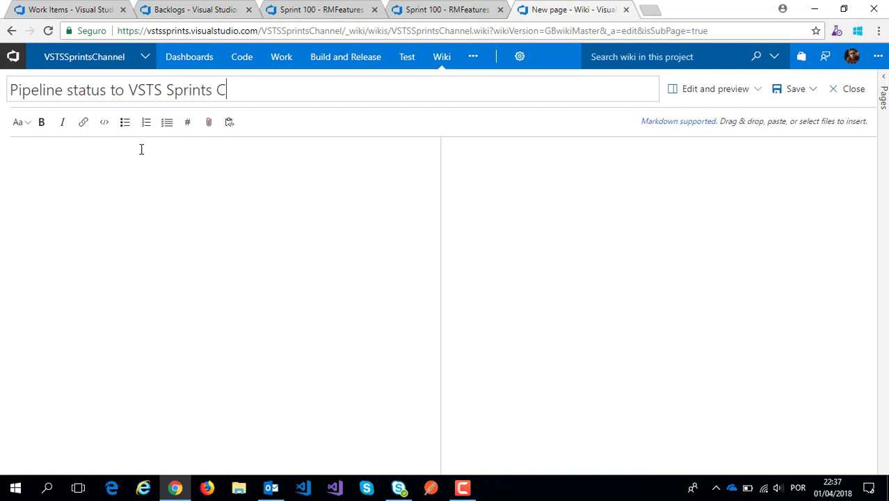
{"action": "type", "text": "hane"}
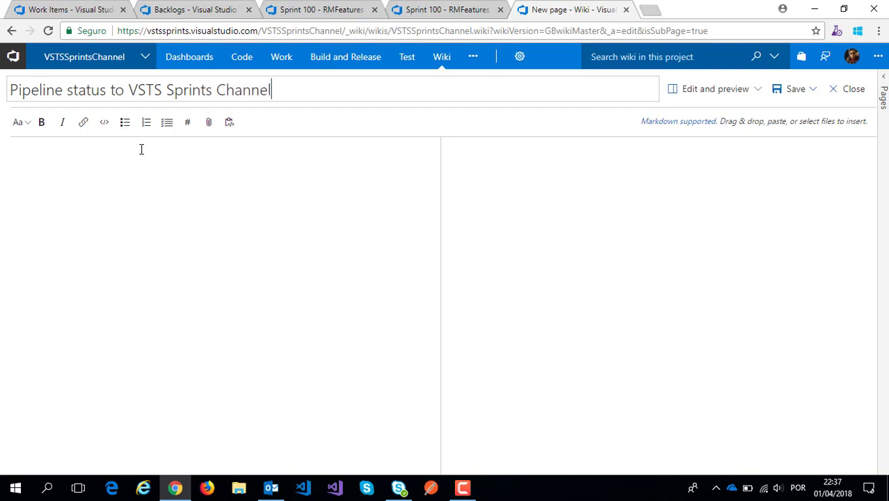
{"action": "left_click", "coordinate": [19, 122]}
{"action": "type", "text": "# F"}
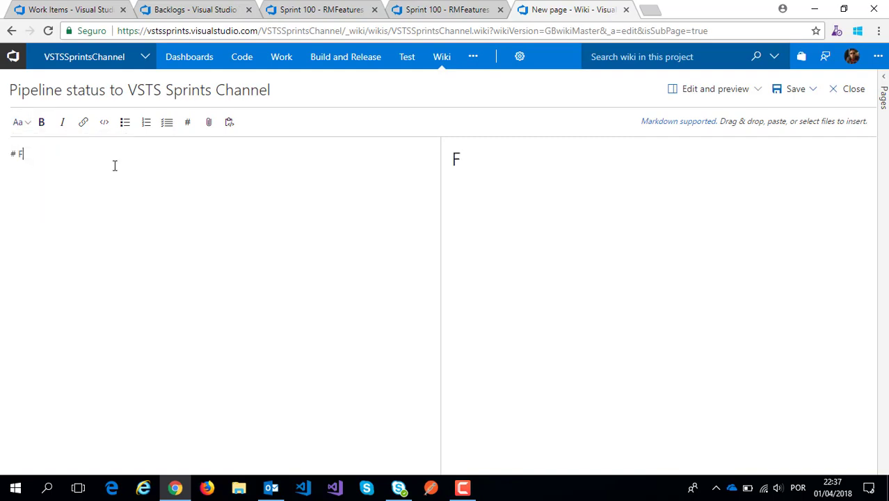
Write the '# First Project - Sprint 100' heading with 'Build Sprint 100' and 'Release Sprint 100' bullets
{"action": "type", "text": "irst Project"}
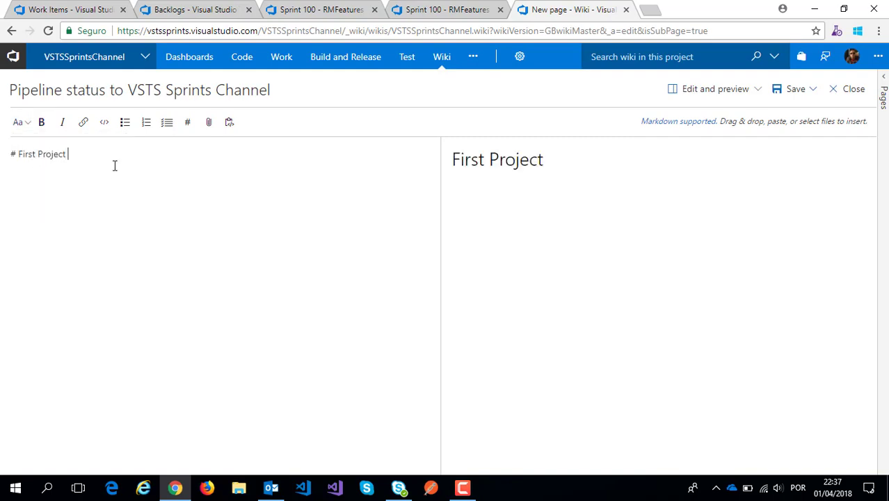
{"action": "type", "text": "- Sprint 10"}
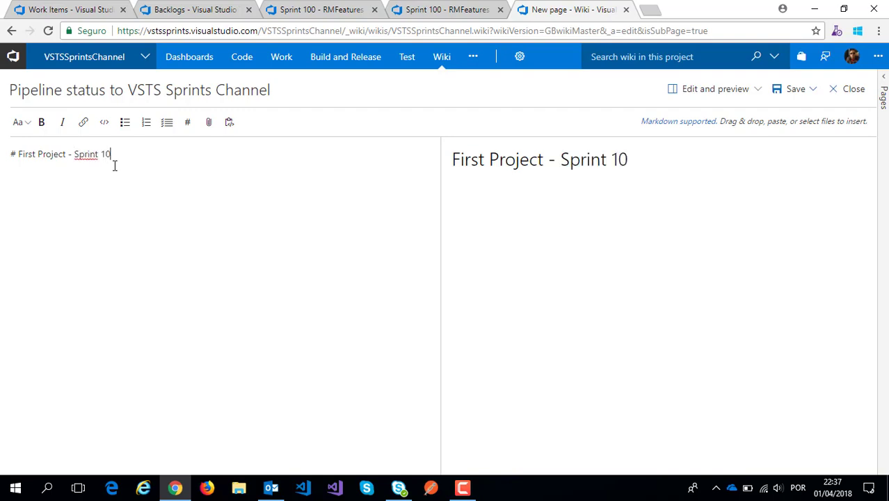
{"action": "type", "text": "0"}
{"action": "left_click", "coordinate": [224, 179]}
{"action": "type", "text": "-"}
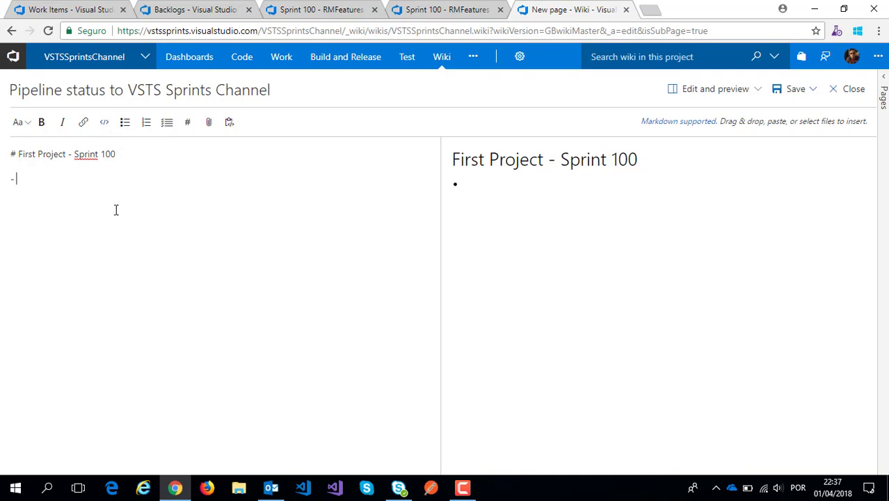
{"action": "type", "text": "Build S"}
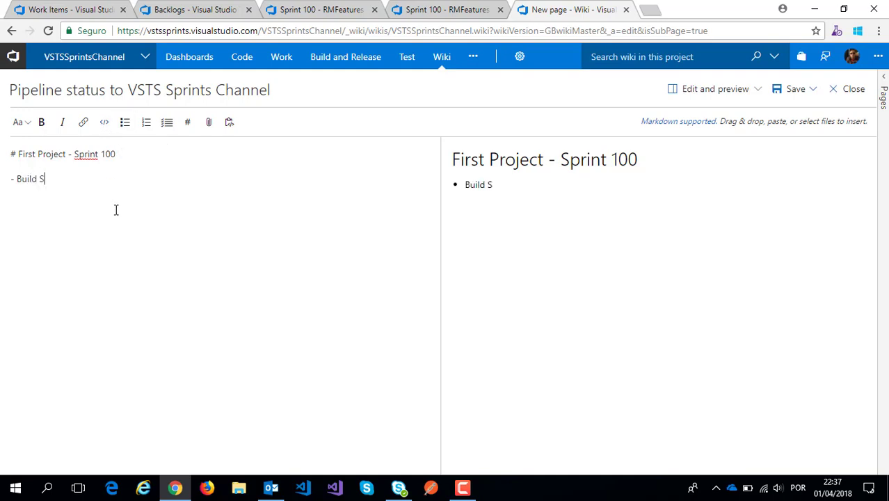
{"action": "type", "text": "print 100"}
{"action": "type", "text": "- R"}
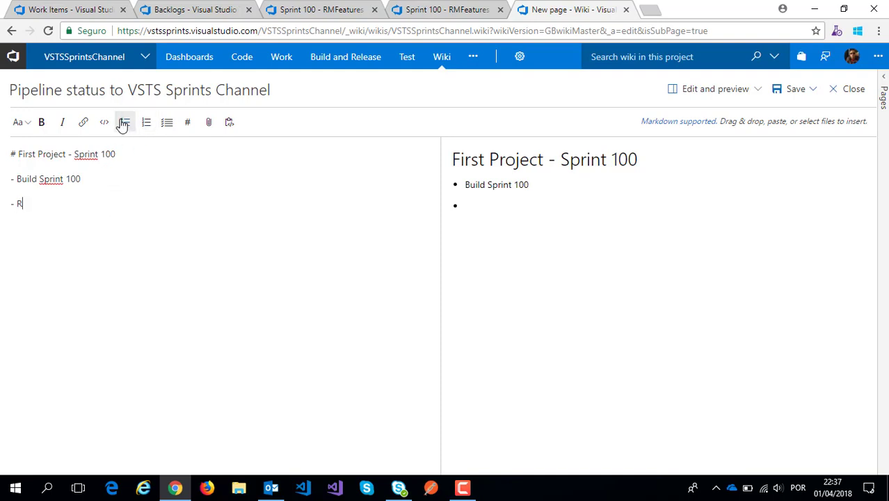
{"action": "type", "text": "elease Sp"}
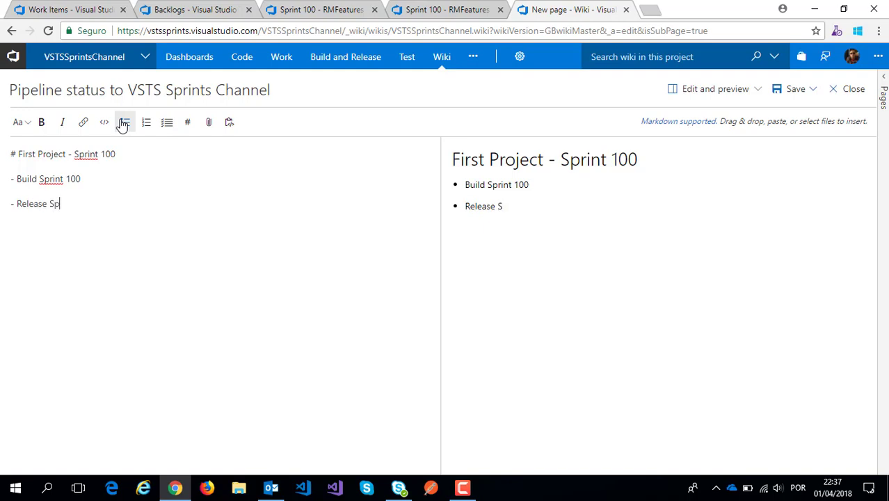
{"action": "type", "text": "rint 100"}
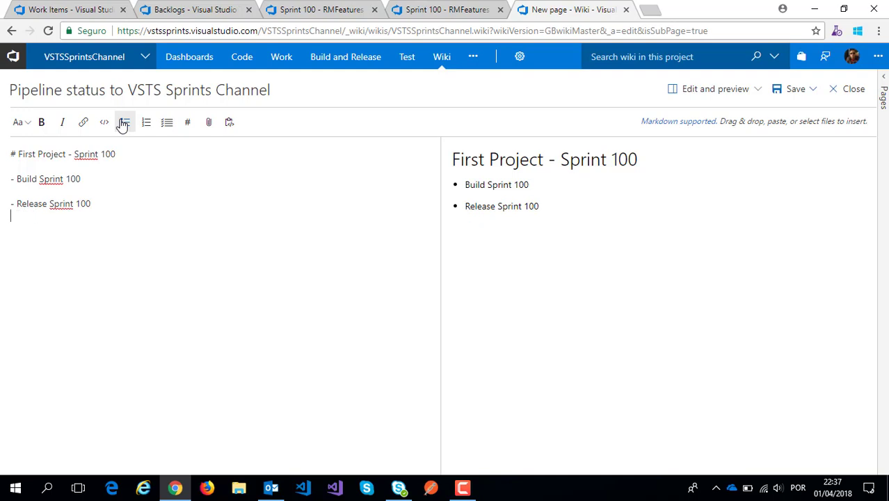
Add DEV and PROD lines followed by a blank line
{"action": "type", "text": "DEV"}
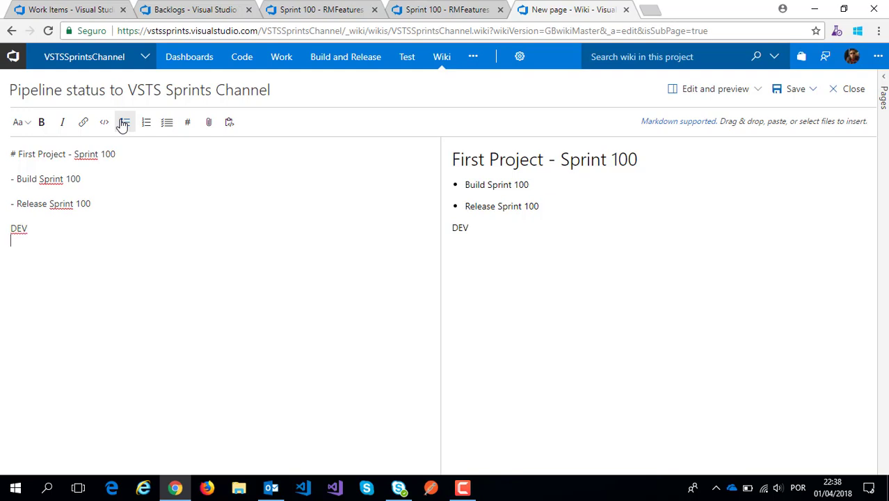
{"action": "type", "text": "PRO"}
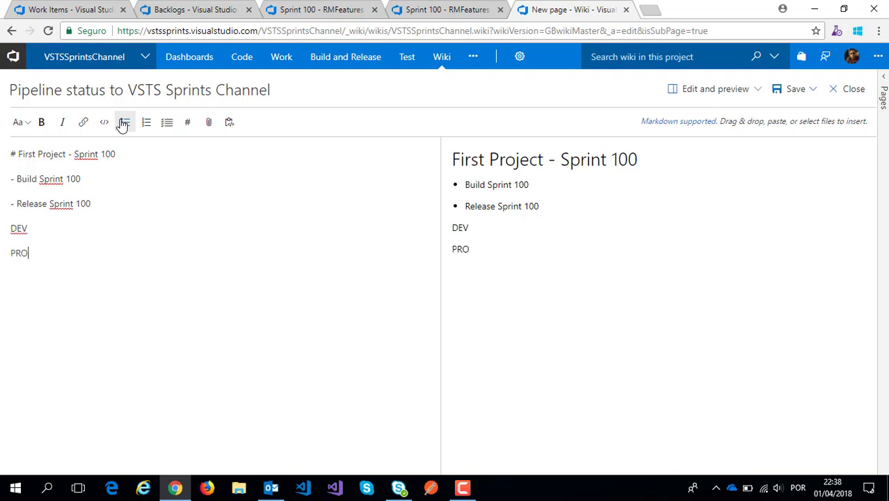
{"action": "type", "text": "D"}
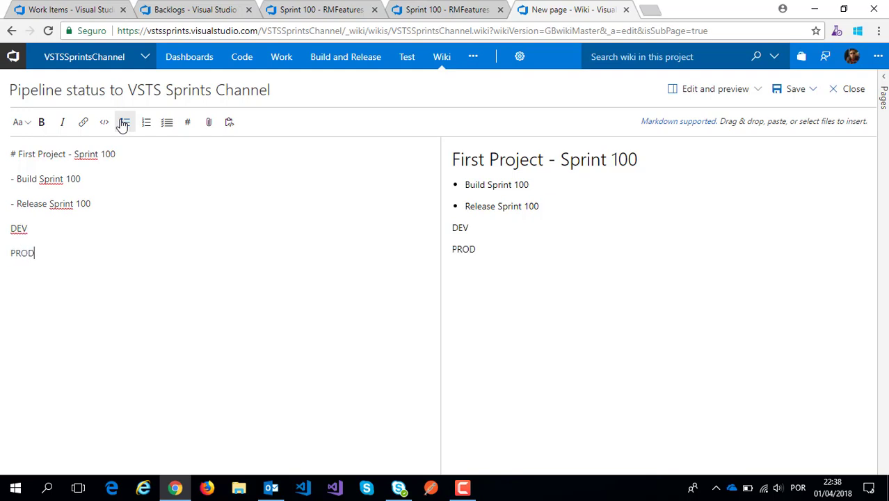
{"action": "key", "text": "Enter"}
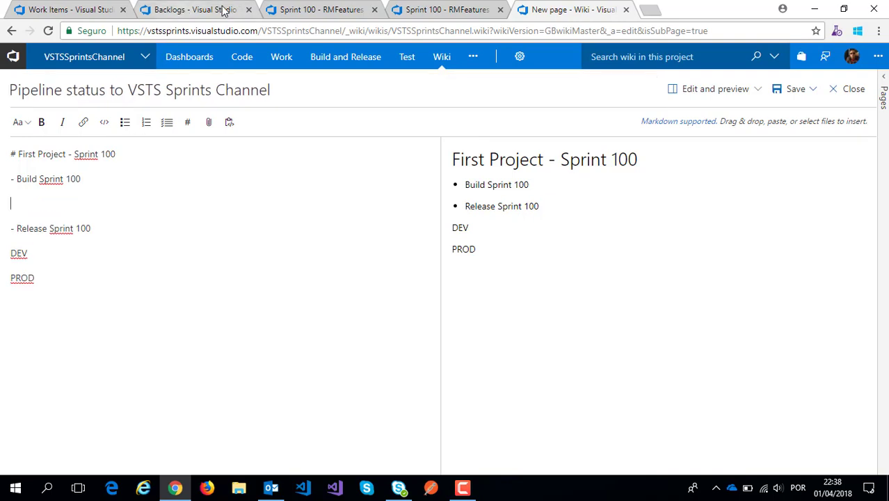
Paste the build badge under Build Sprint 100 and the Dev deployment badge under DEV
{"action": "left_click", "coordinate": [320, 9]}
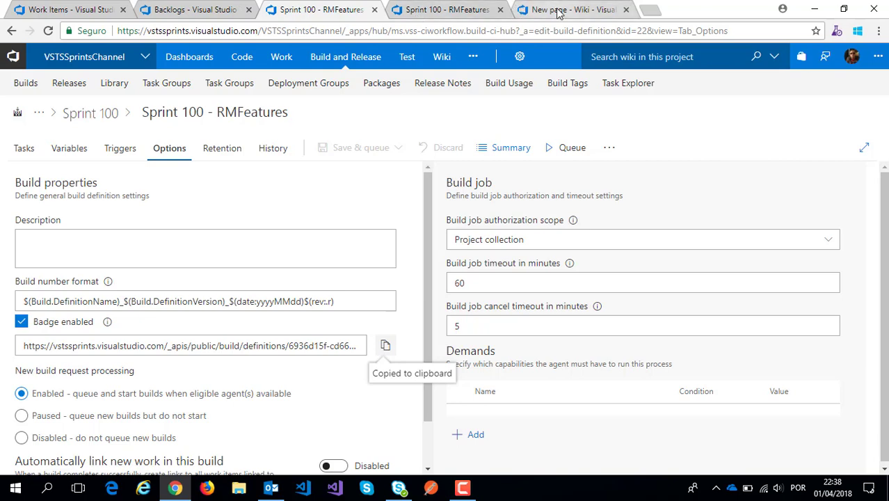
{"action": "left_click", "coordinate": [570, 9]}
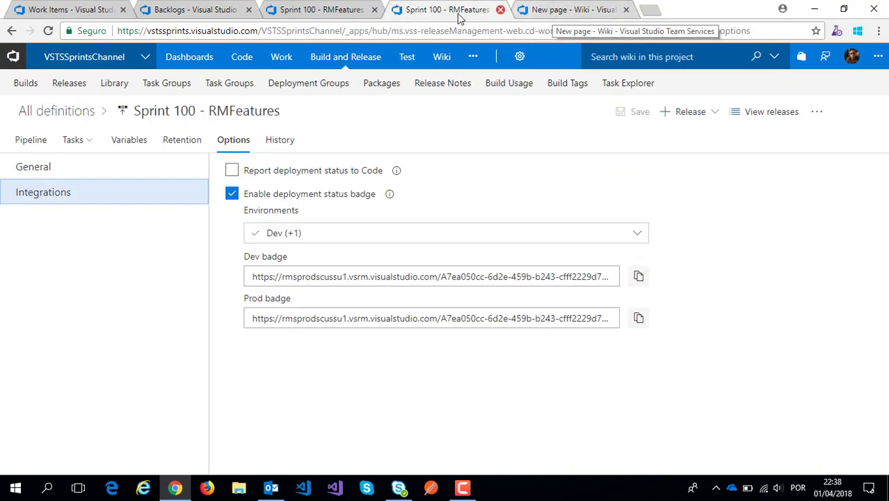
{"action": "left_click", "coordinate": [445, 9]}
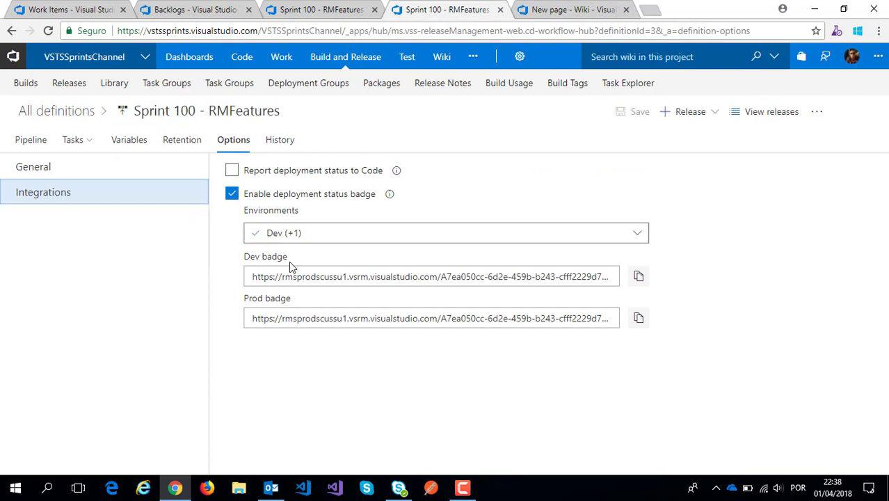
{"action": "left_click", "coordinate": [637, 276]}
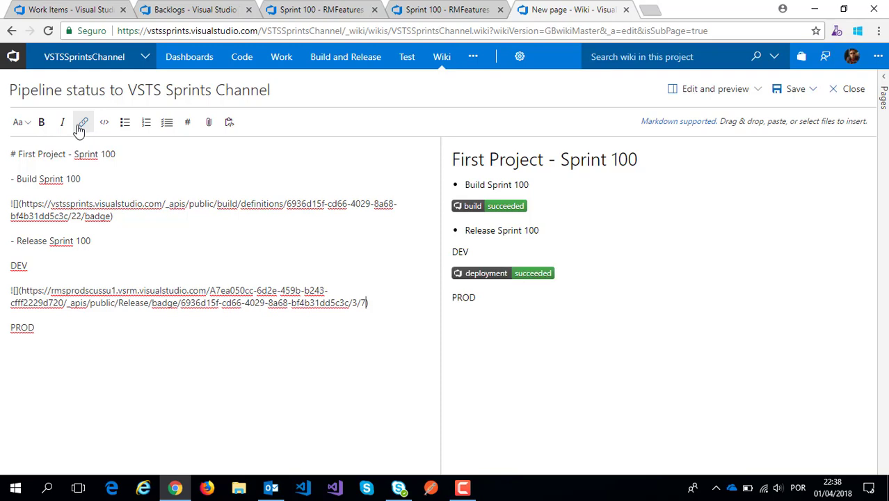
{"action": "left_click", "coordinate": [445, 9]}
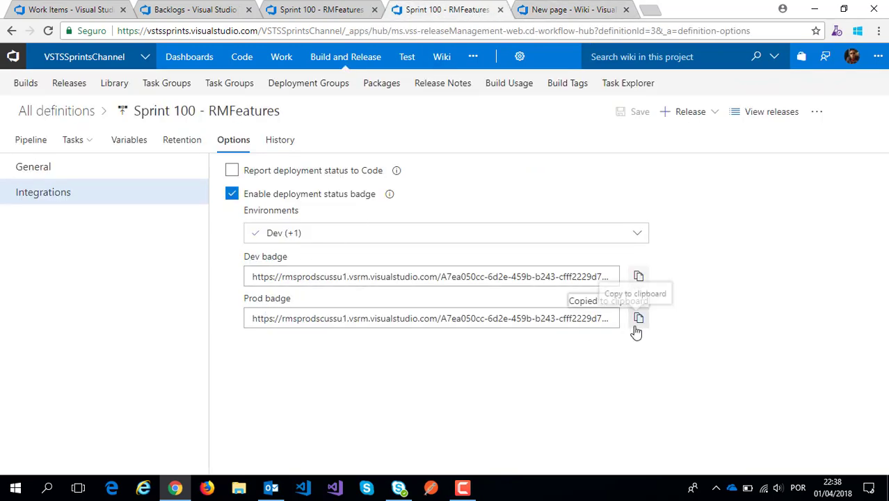
Copy the Prod deployment badge link and add it as an image under PROD
{"action": "left_click", "coordinate": [638, 318]}
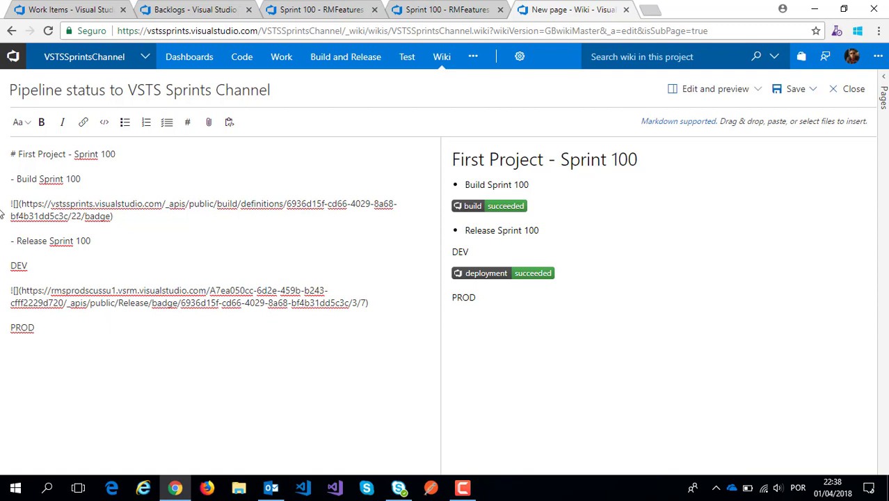
{"action": "type", "text": "00"}
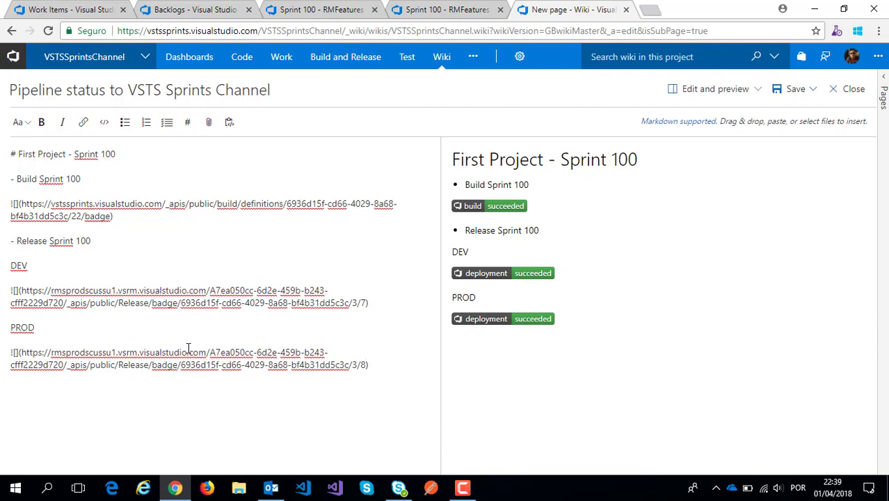
{"action": "mouse_move", "coordinate": [493, 437]}
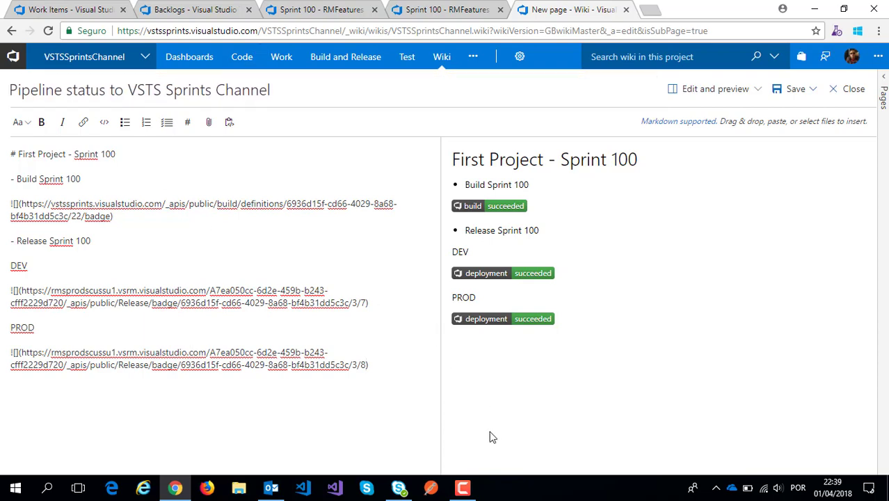